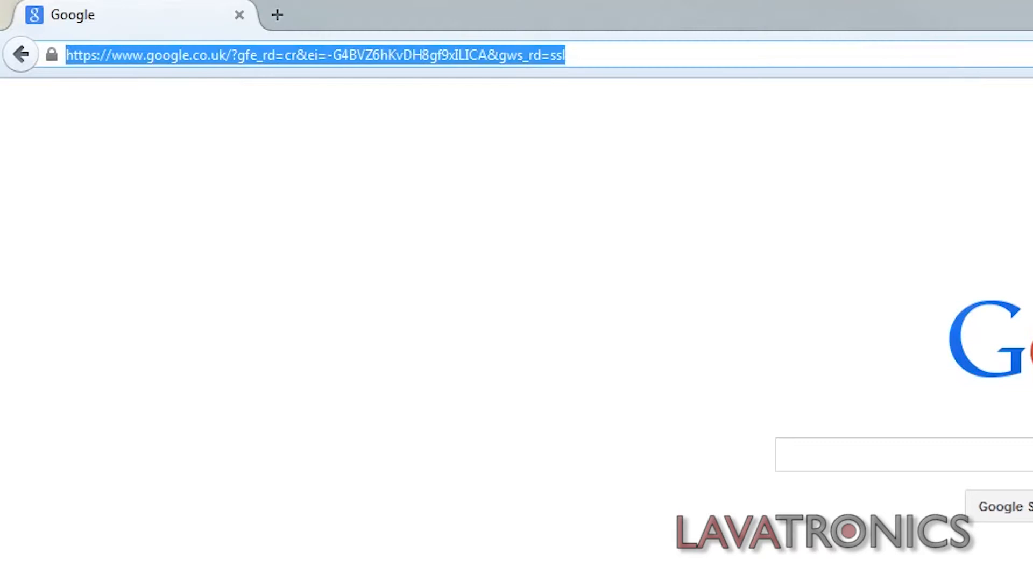
type("www.l")
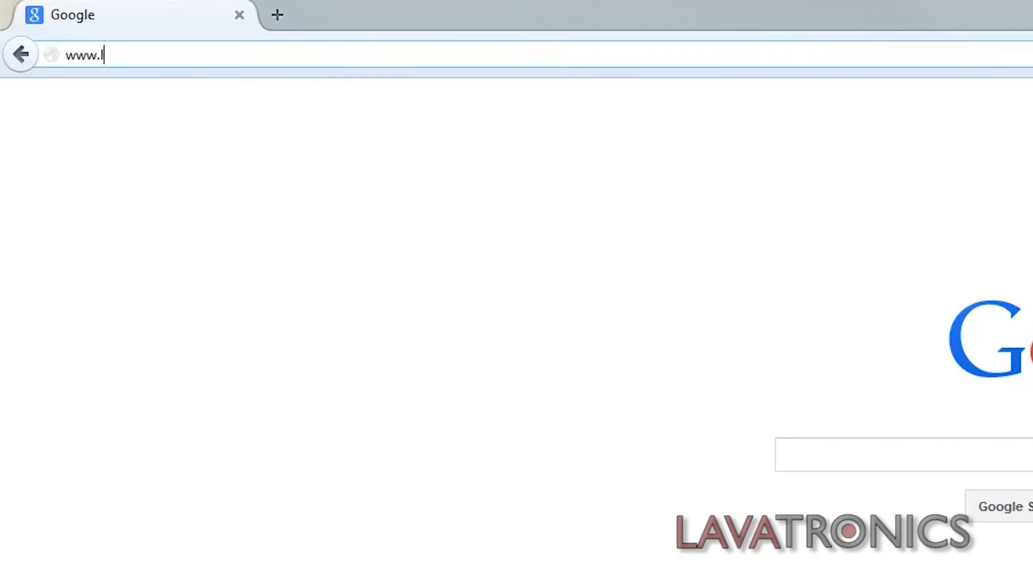
type("avatroni")
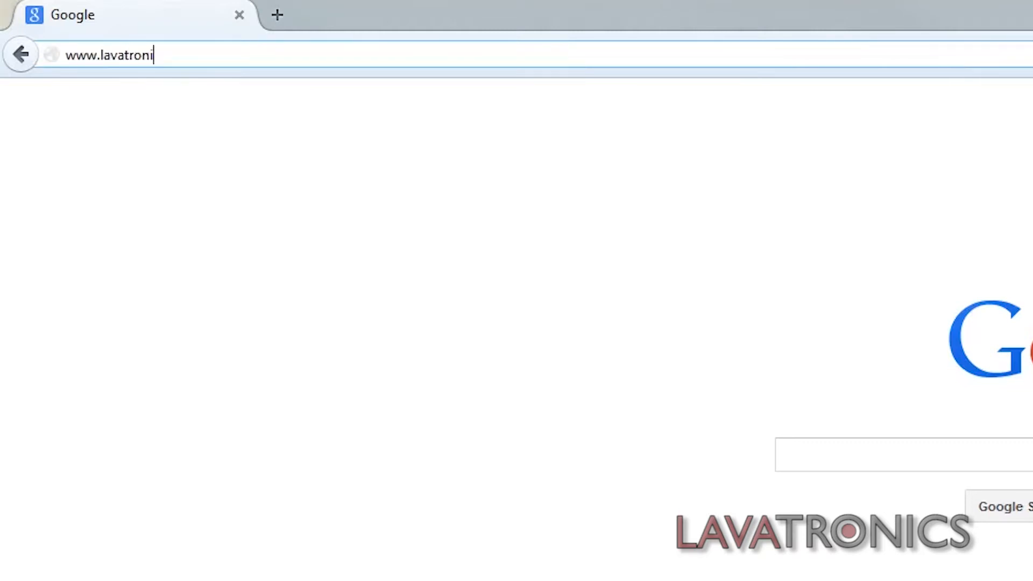
type("cs.com")
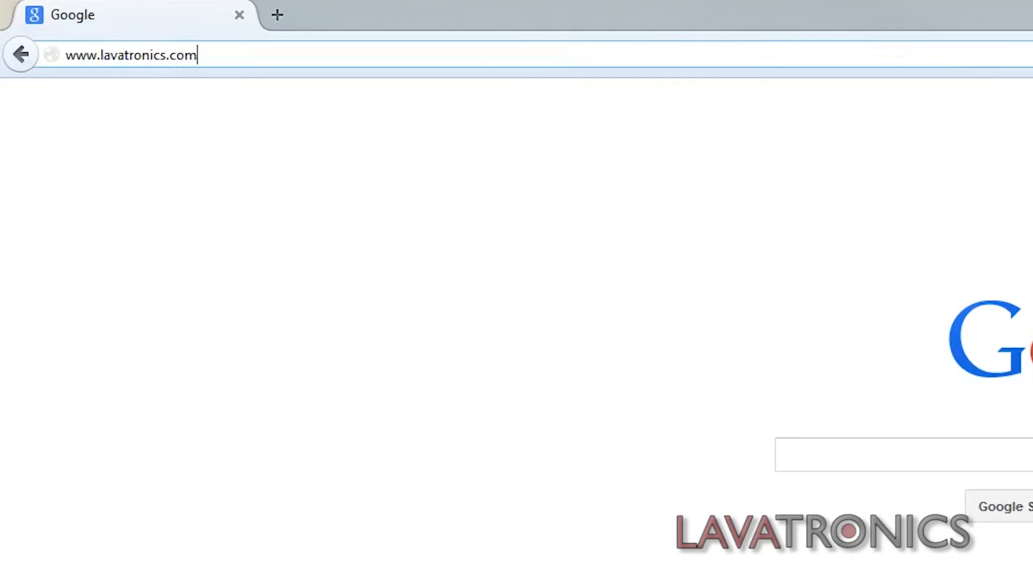
key("Return")
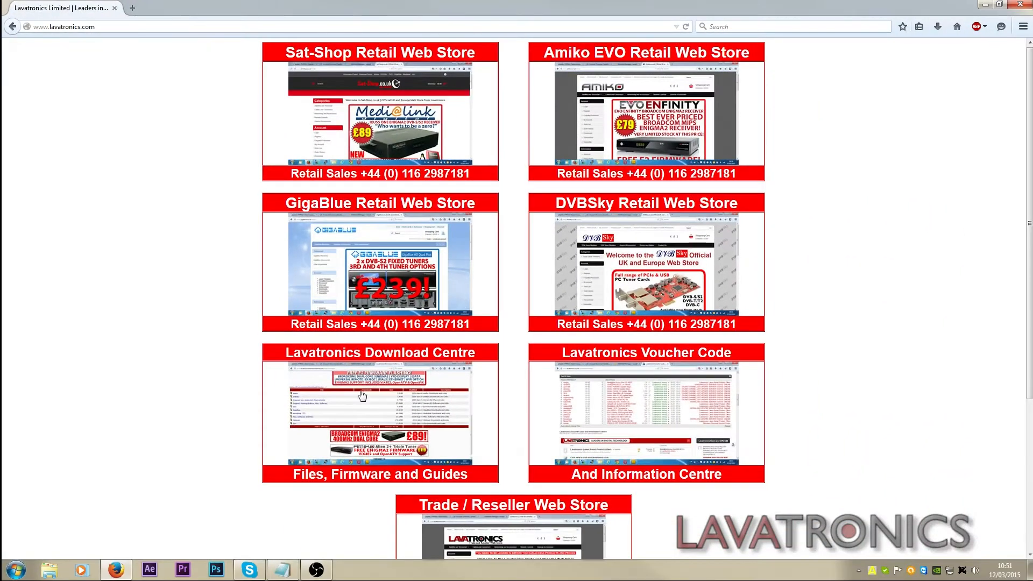
- Go to the Download Centre's Amiko / Amiko A3 / Spark2 Picon Packs folder
left_click(380, 409)
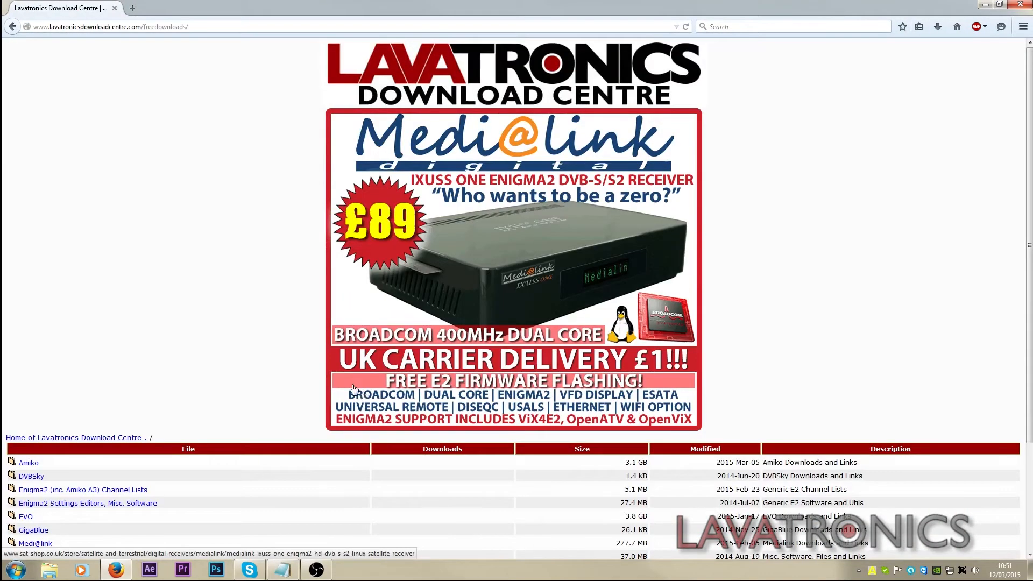
scroll("down", 3)
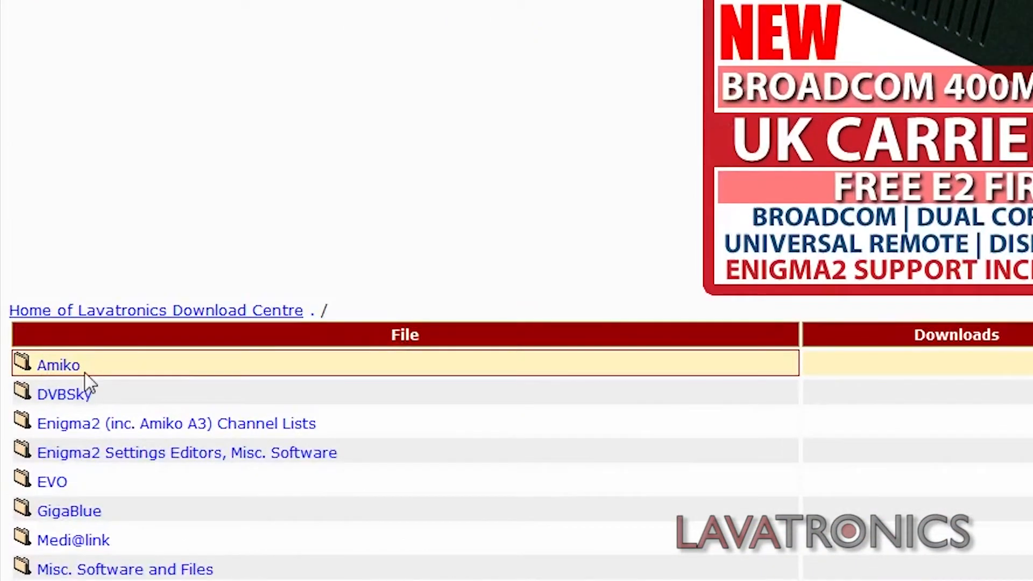
left_click(59, 364)
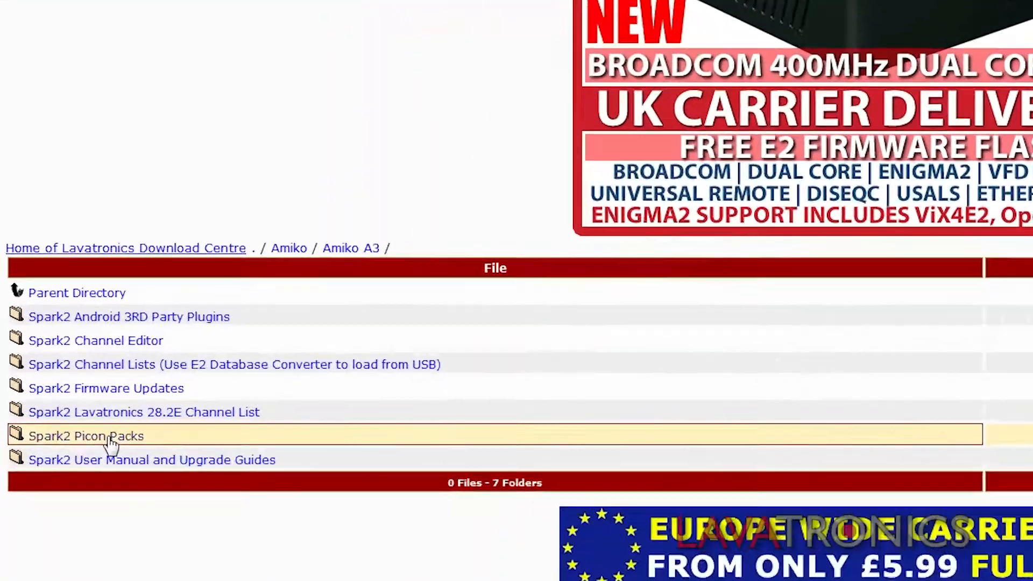
left_click(85, 436)
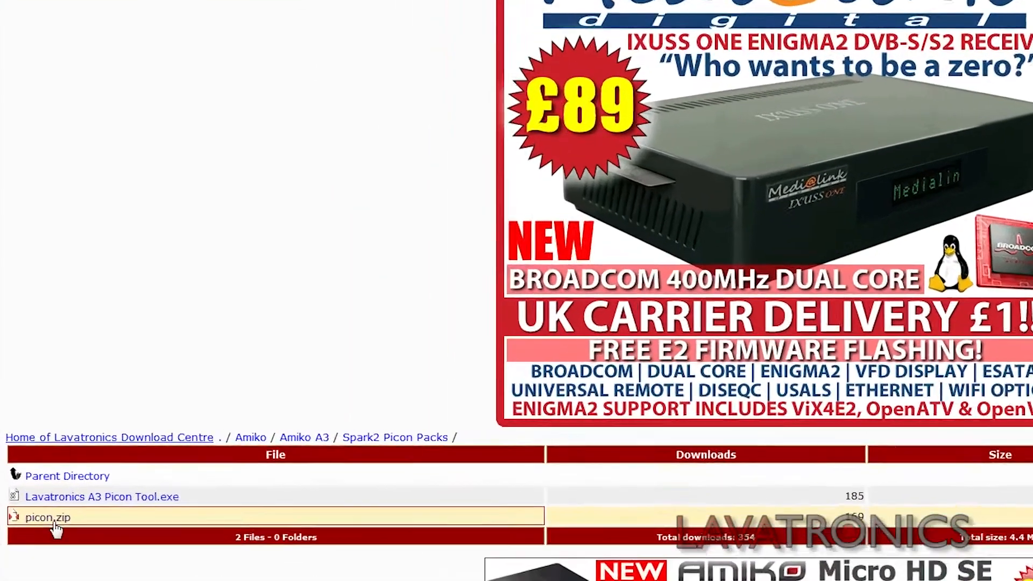
- Download picon.zip and put it on the USB drive NEW VOLUME (G:)
left_click(46, 518)
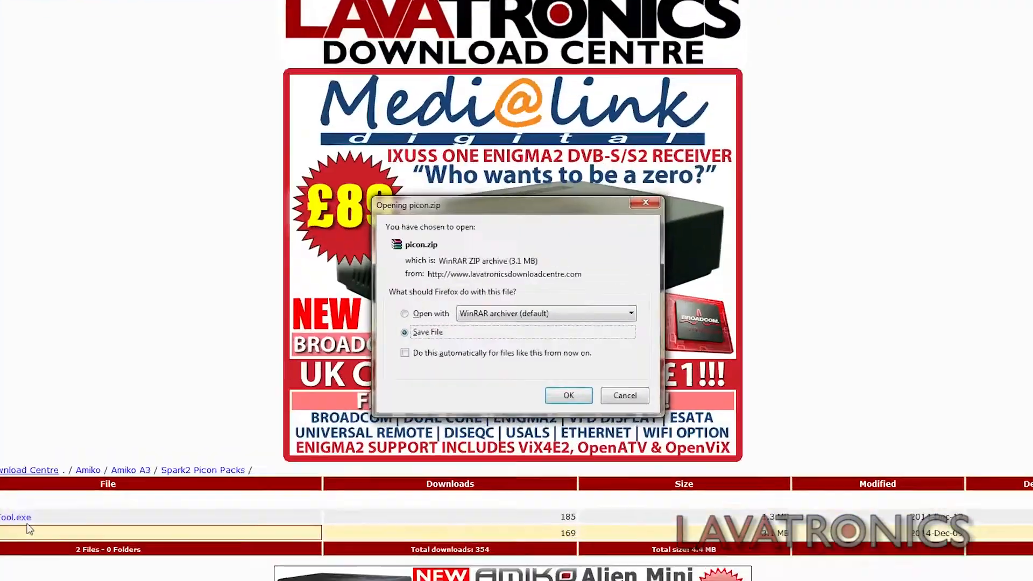
left_click(568, 395)
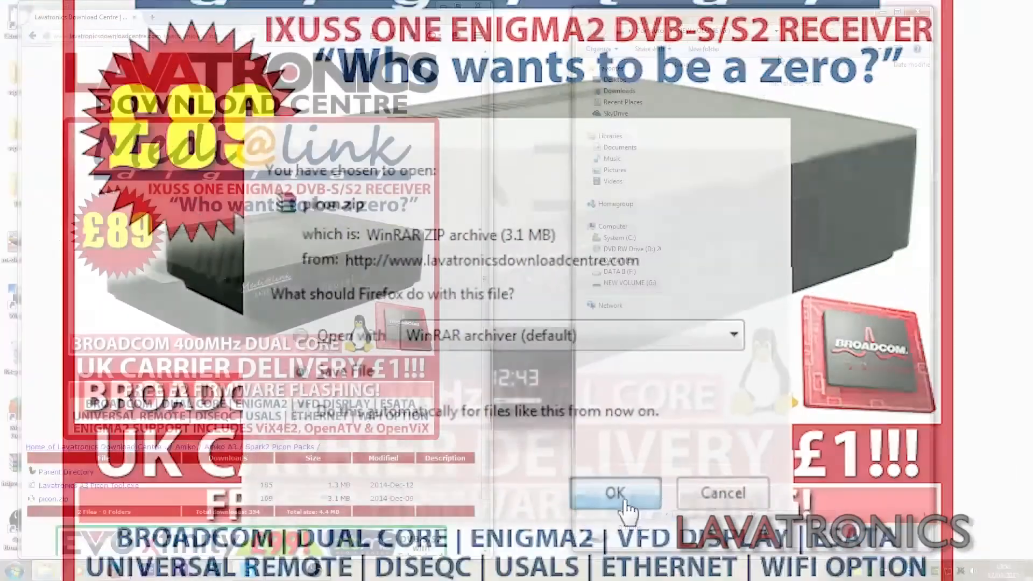
left_click(614, 494)
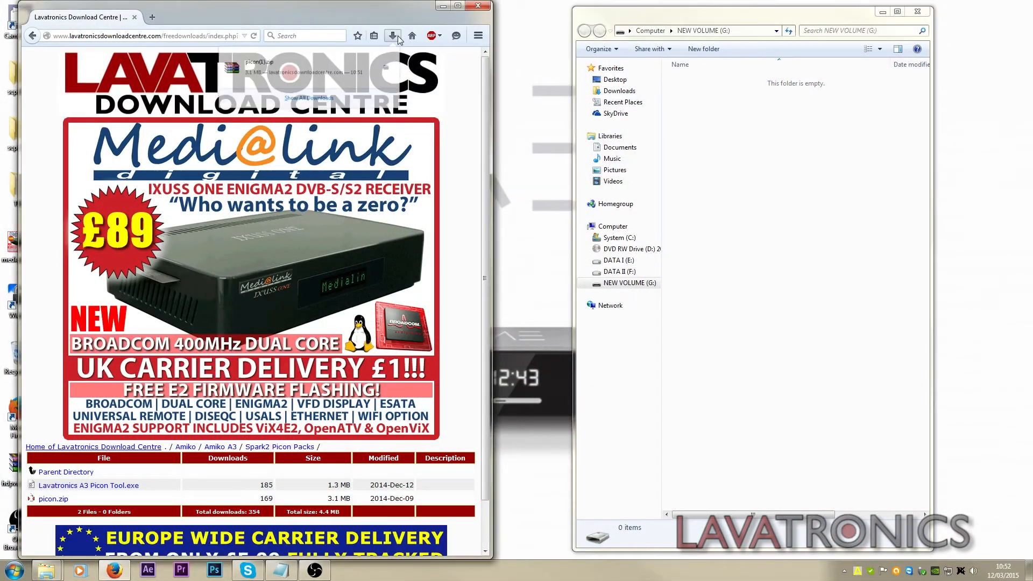
left_click(392, 36)
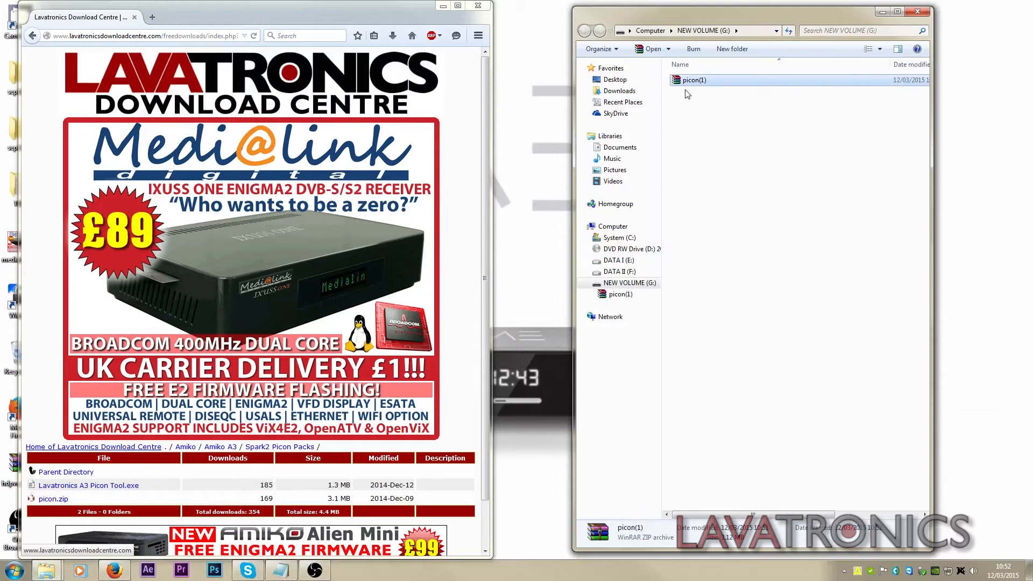
- Extract the picon(1) archive in place on NEW VOLUME (G:)
right_click(693, 79)
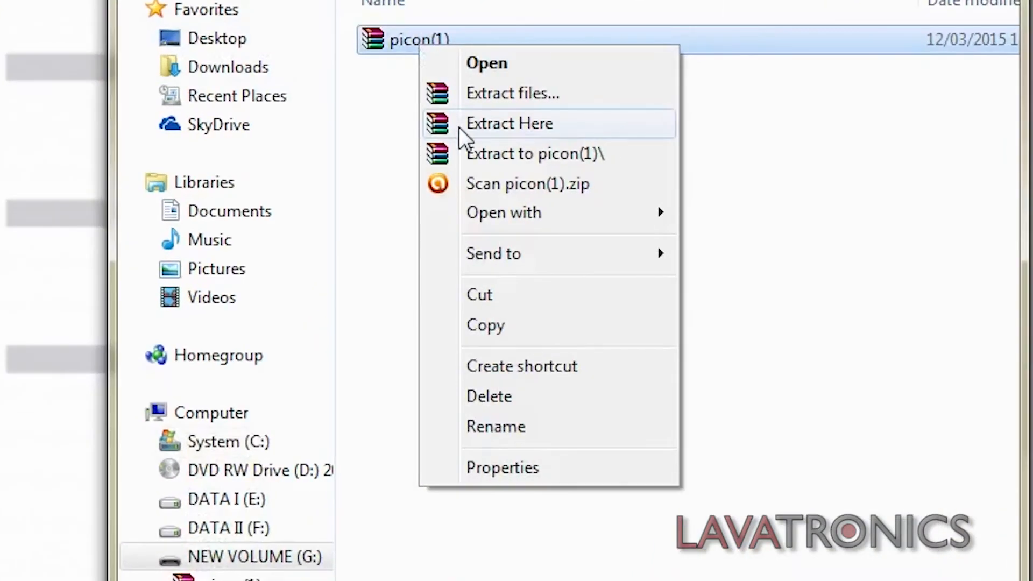
left_click(509, 123)
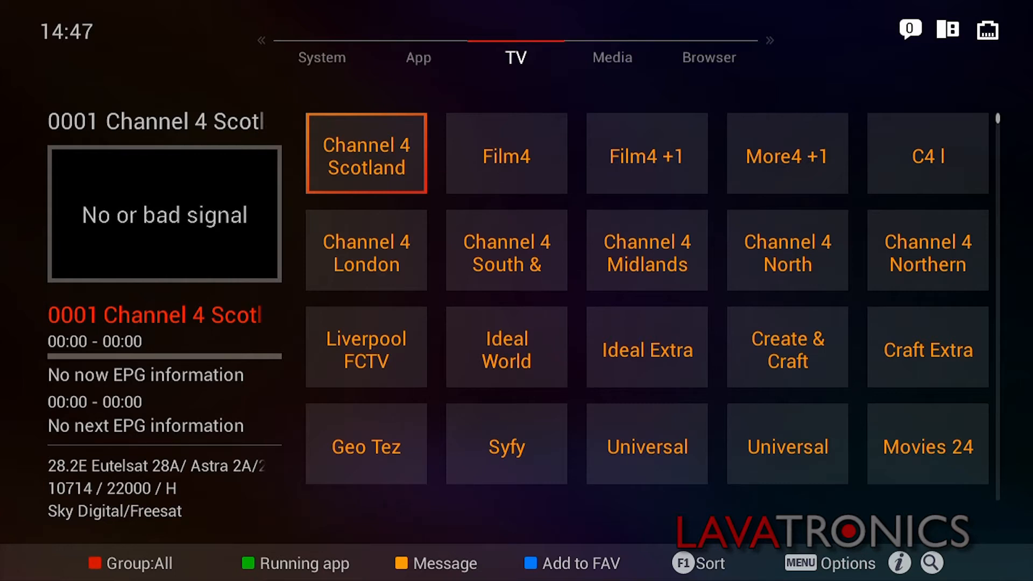
- Move from the TV grid through App to the System utilities page
left_click(418, 57)
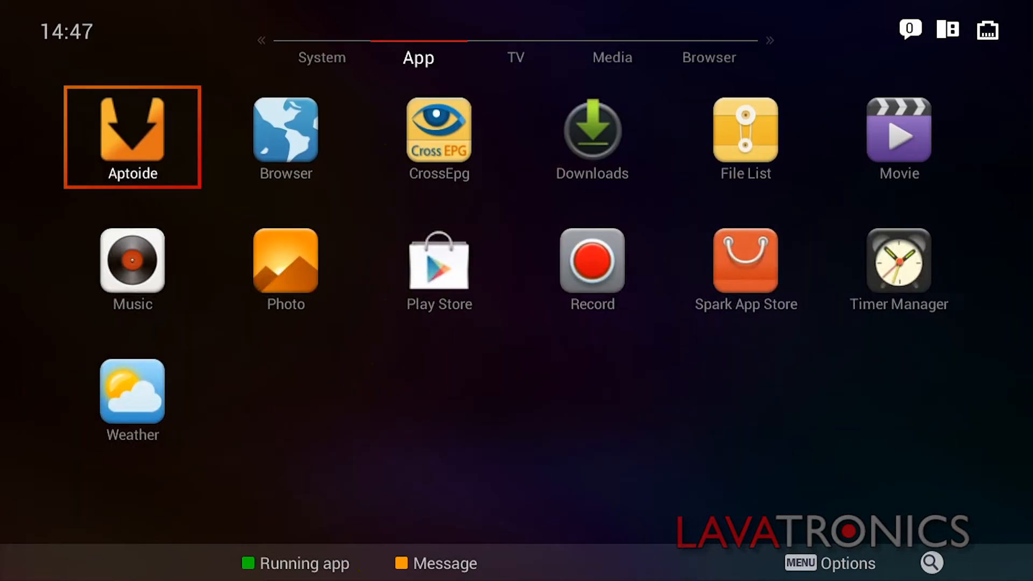
left_click(322, 57)
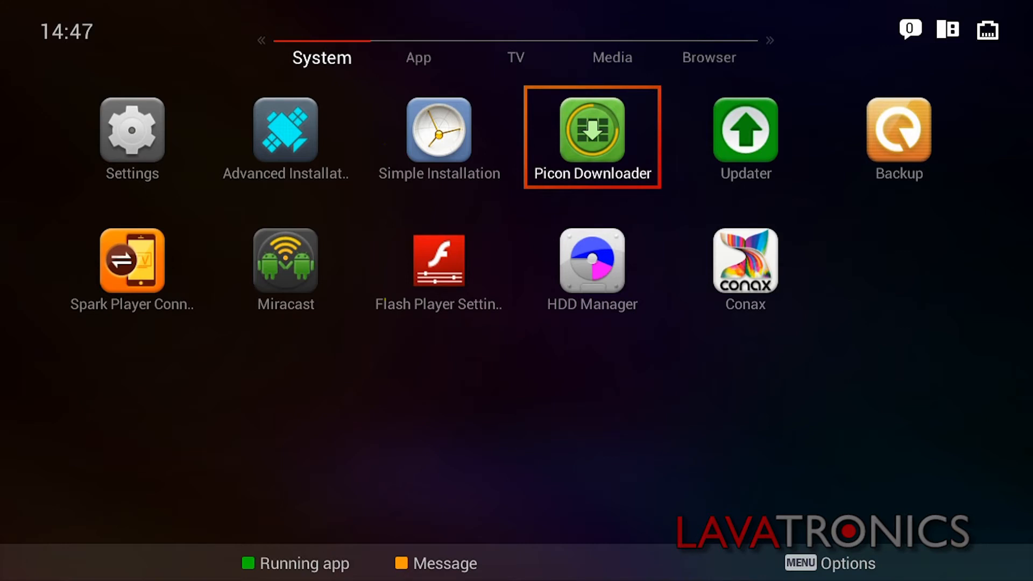
- Run Picon Downloader and load picons from the external USB disk
left_click(591, 136)
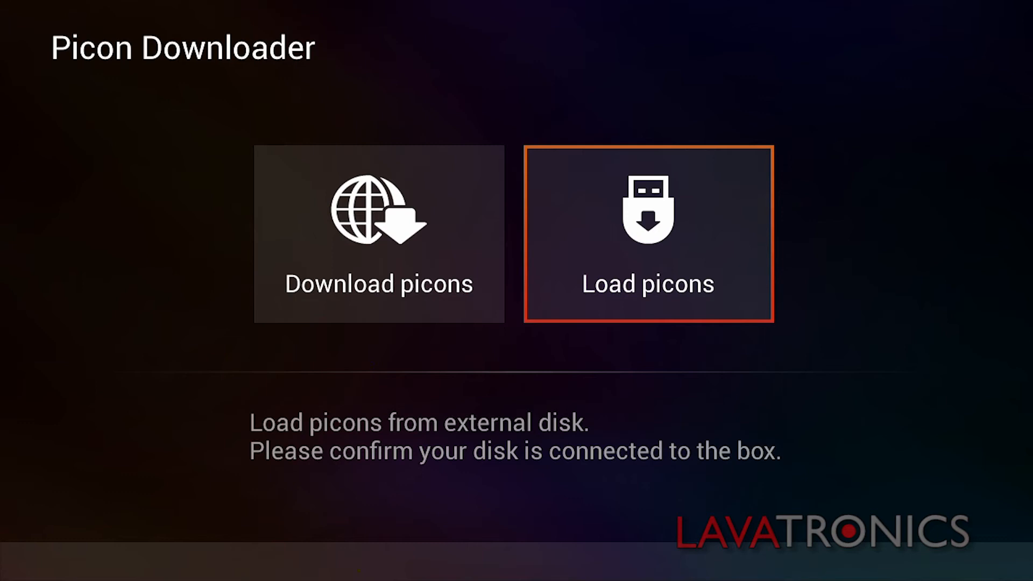
left_click(648, 234)
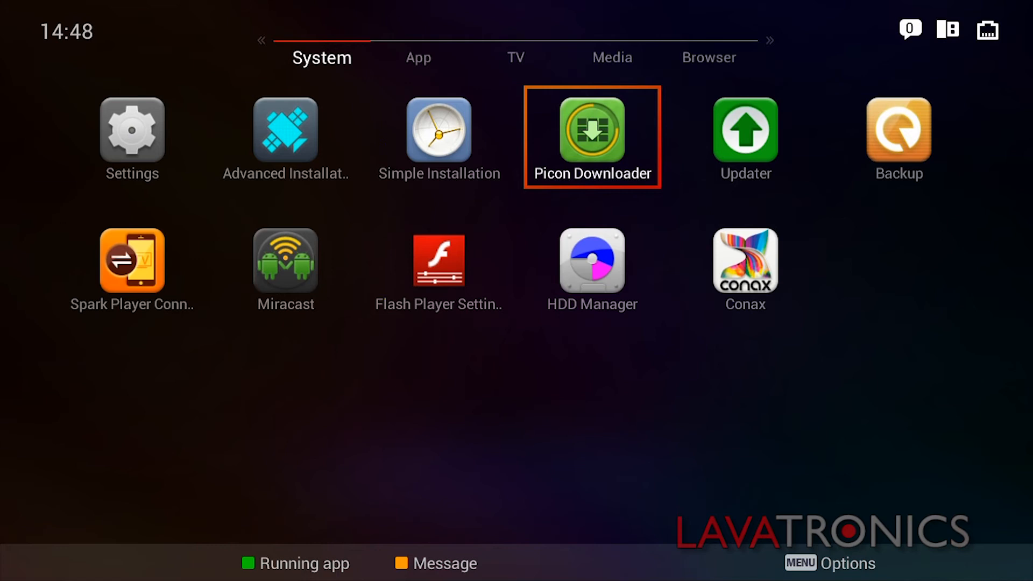
- Return to the TV grid and show the Sky UK Kids group with channel logos
left_click(516, 57)
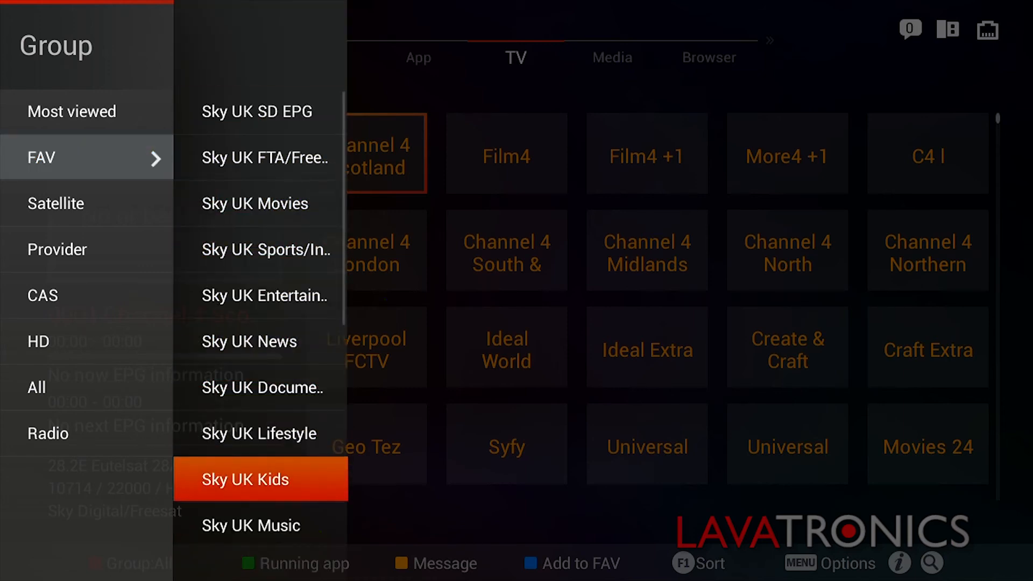
left_click(260, 479)
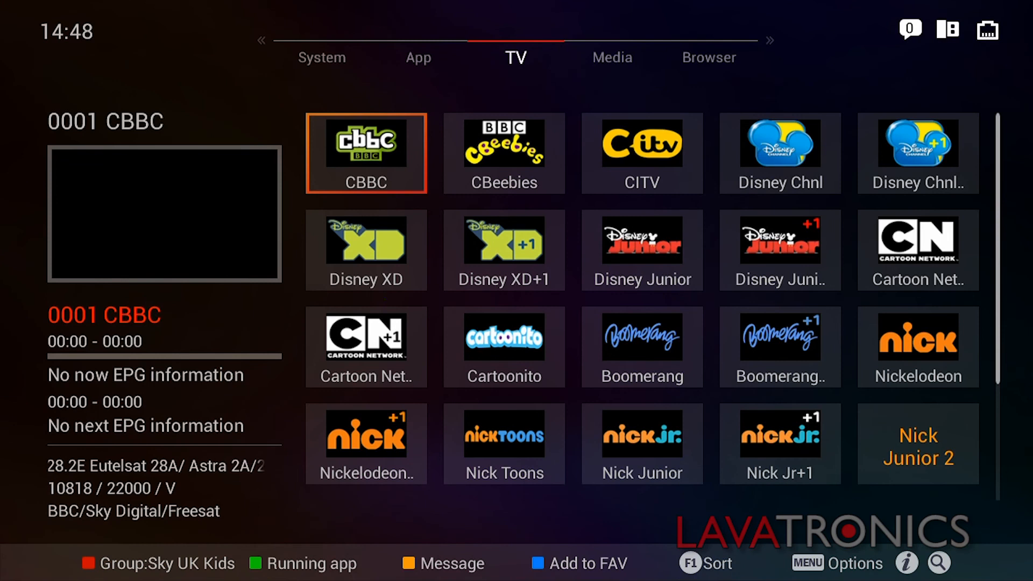